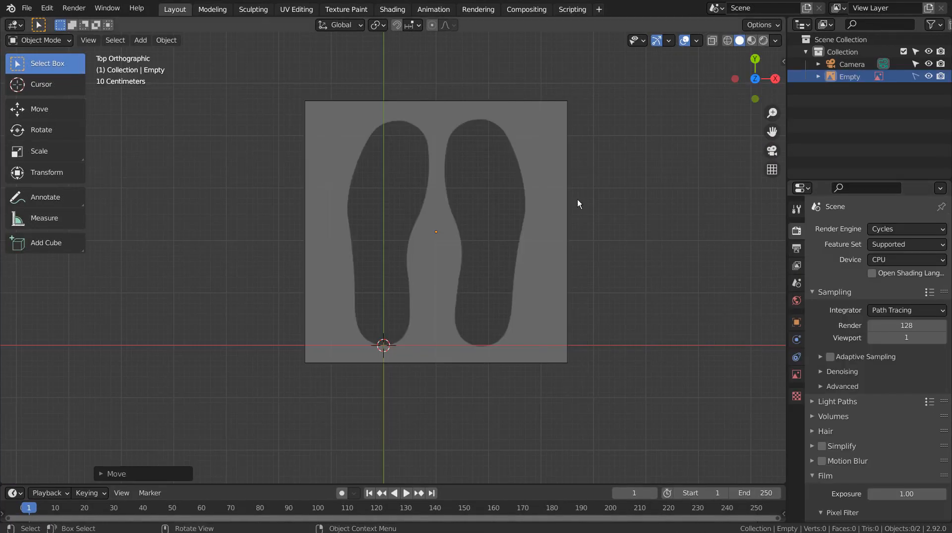
Open the Shift+A Add menu and browse the Curve submenu
key(shift+a)
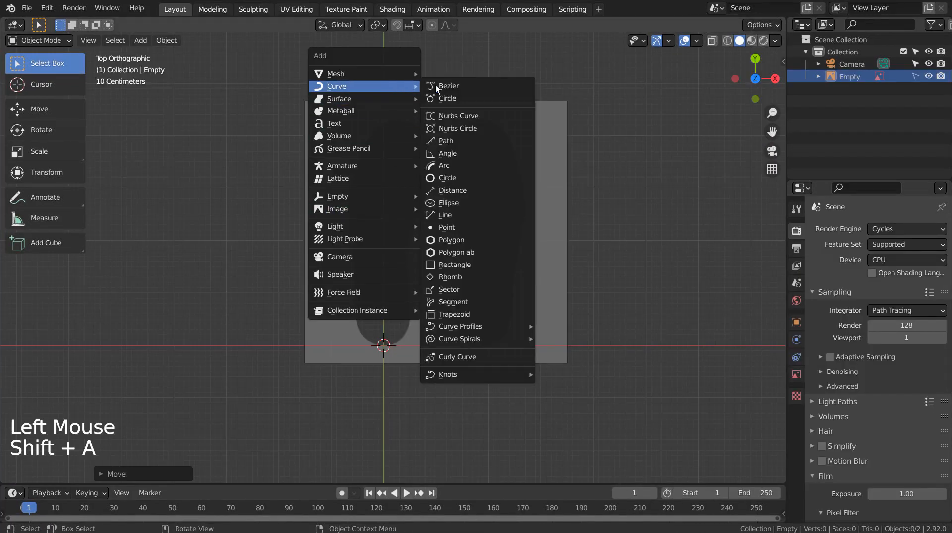
Add a Bezier curve and extrude points around the left insole outline
click(447, 228)
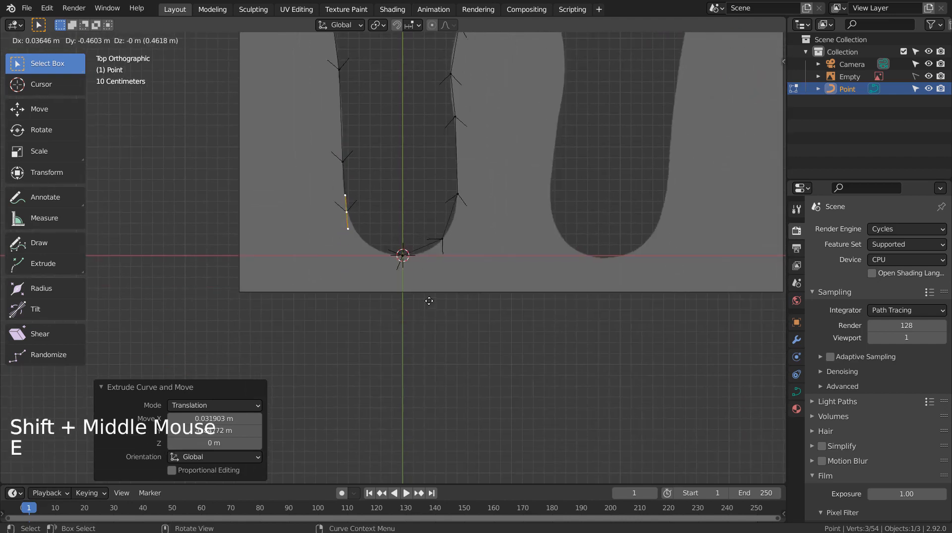
key(e)
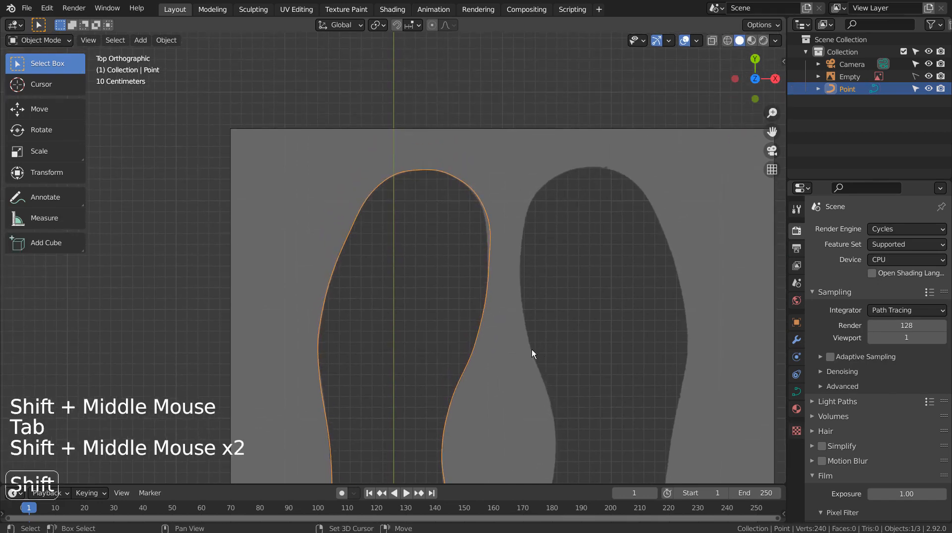
Nudge a toe control point onto the outline and zoom out
key(Tab)
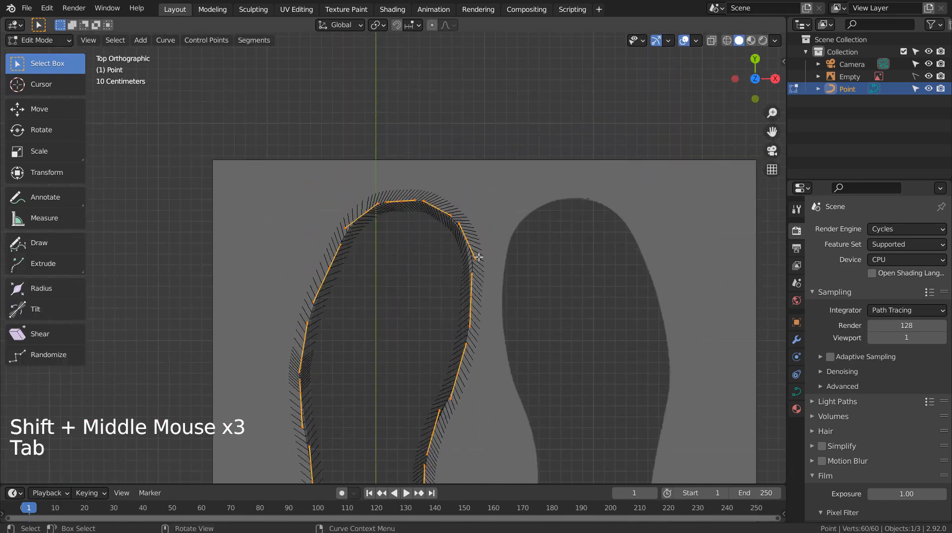
click(506, 259)
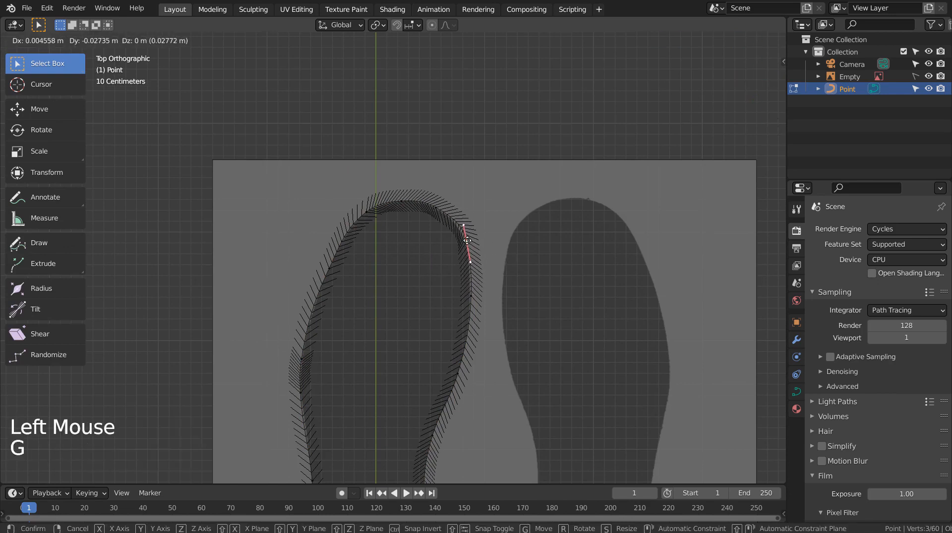
key(Tab)
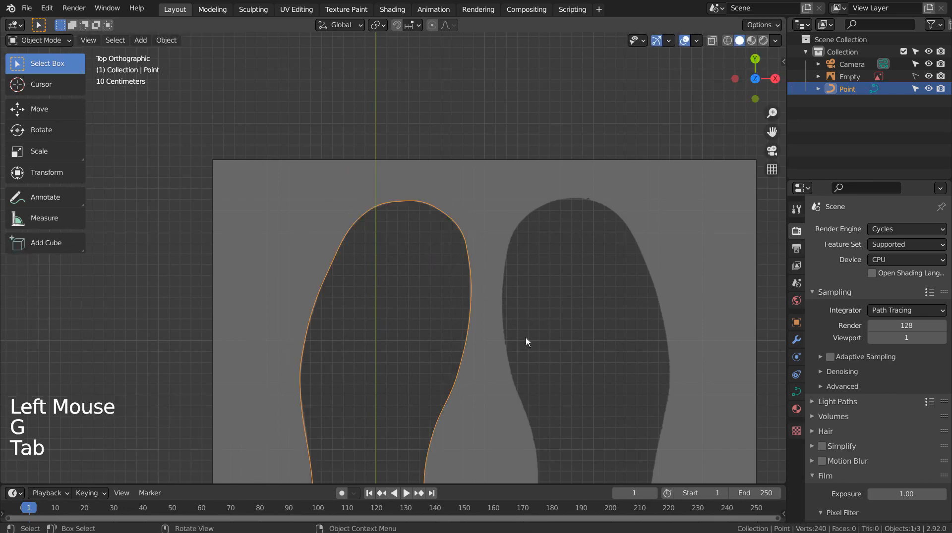
scroll(down, 3)
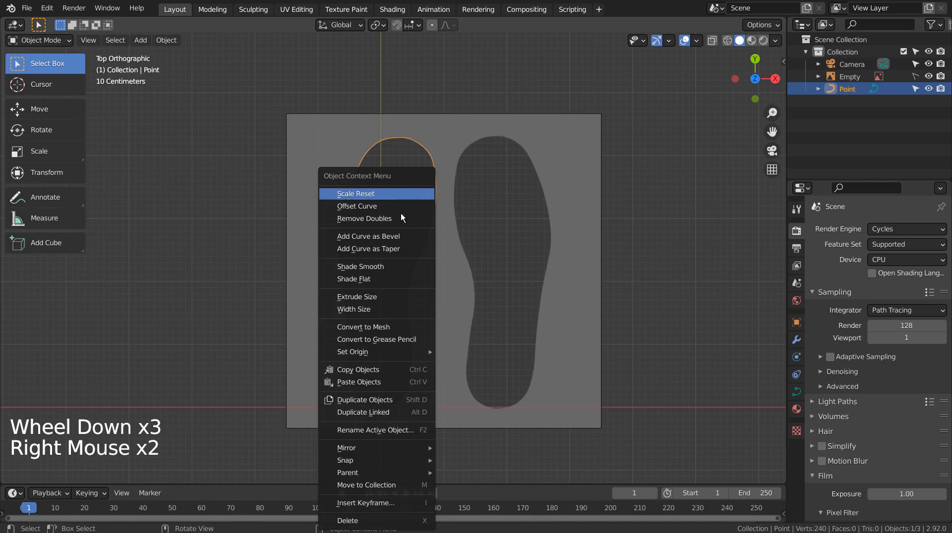
Limited-dissolve all vertices of the converted outline mesh, reducing 240 to 62
key(Tab)
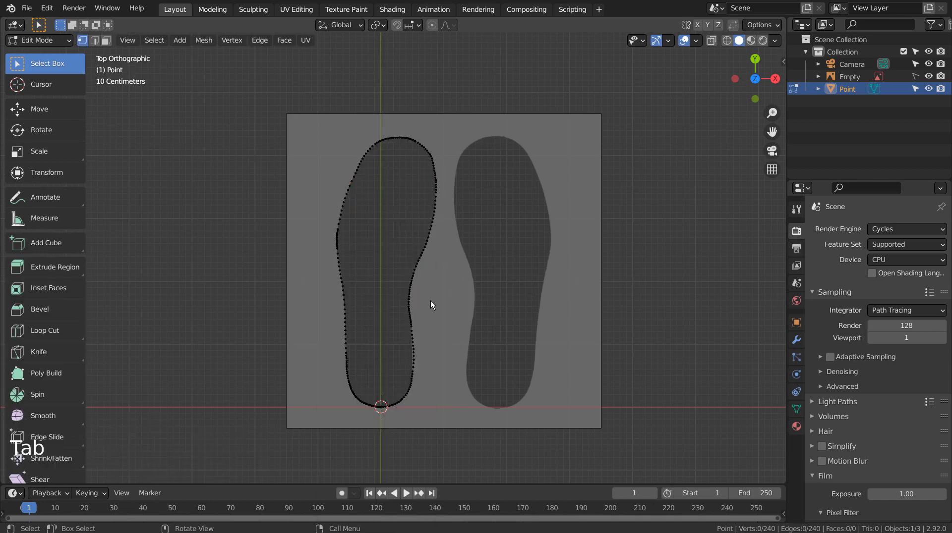
key(a)
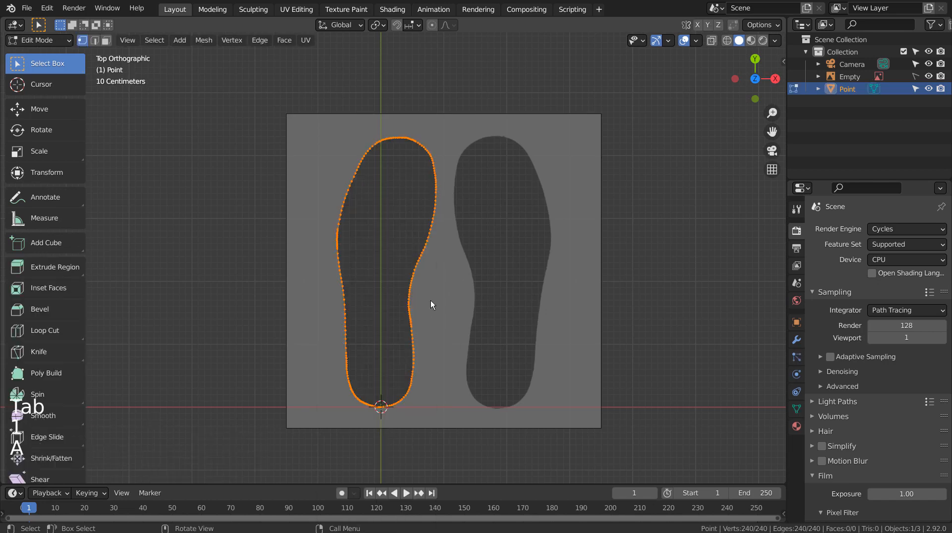
key(X)
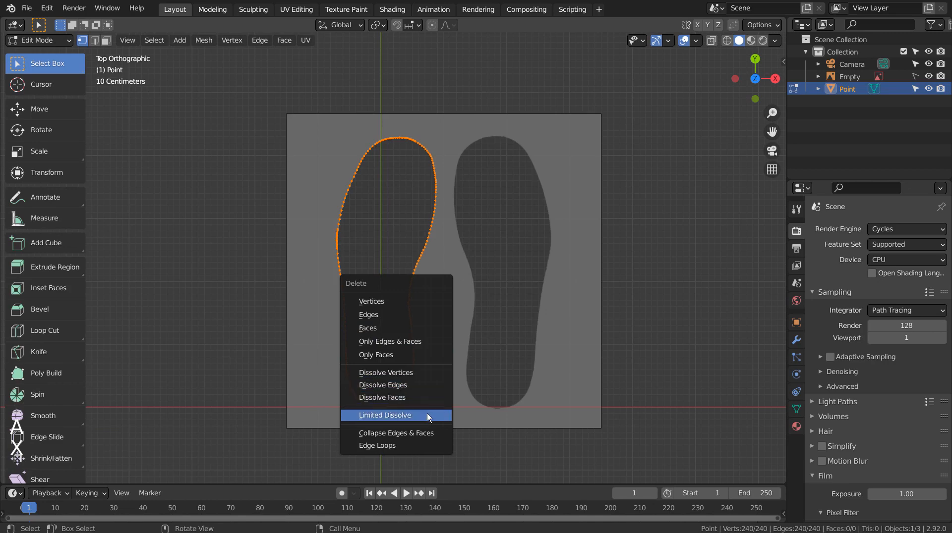
click(384, 416)
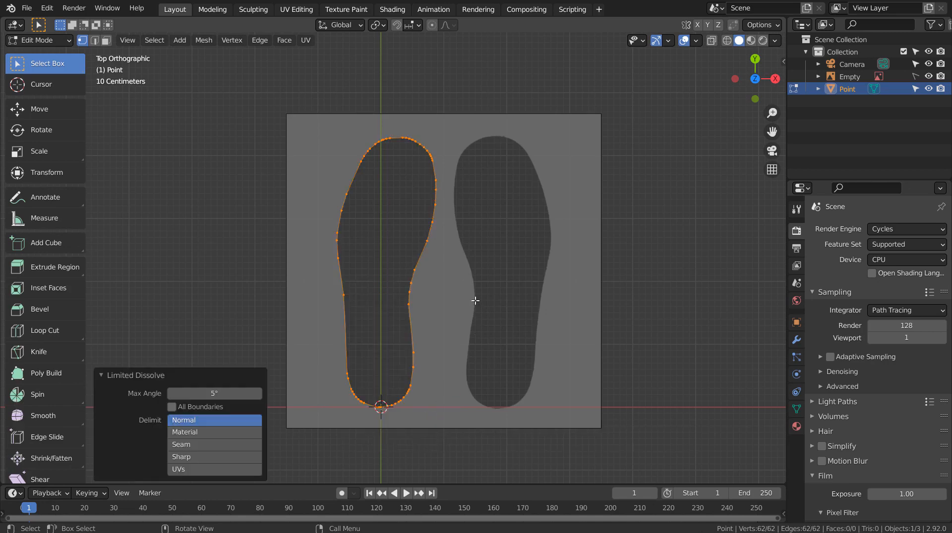
mouse_move(460, 299)
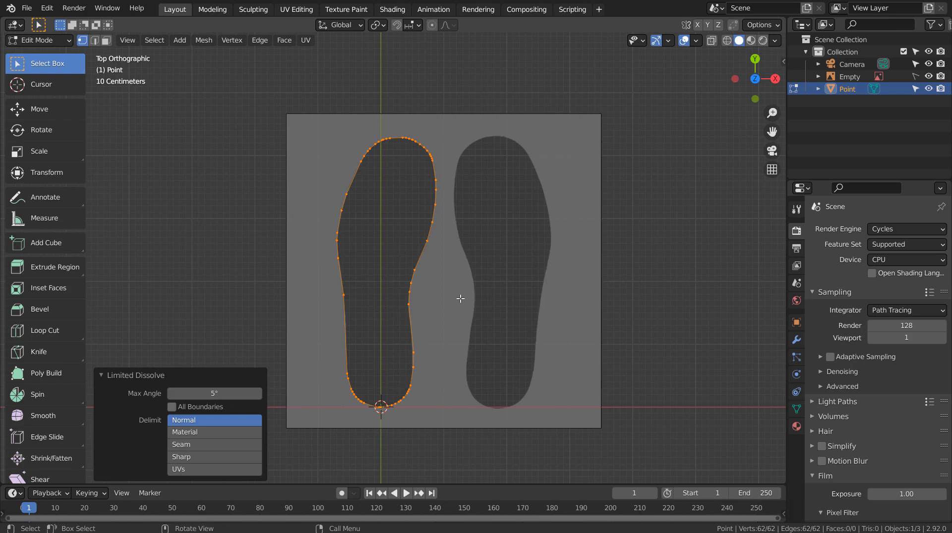
mouse_move(452, 257)
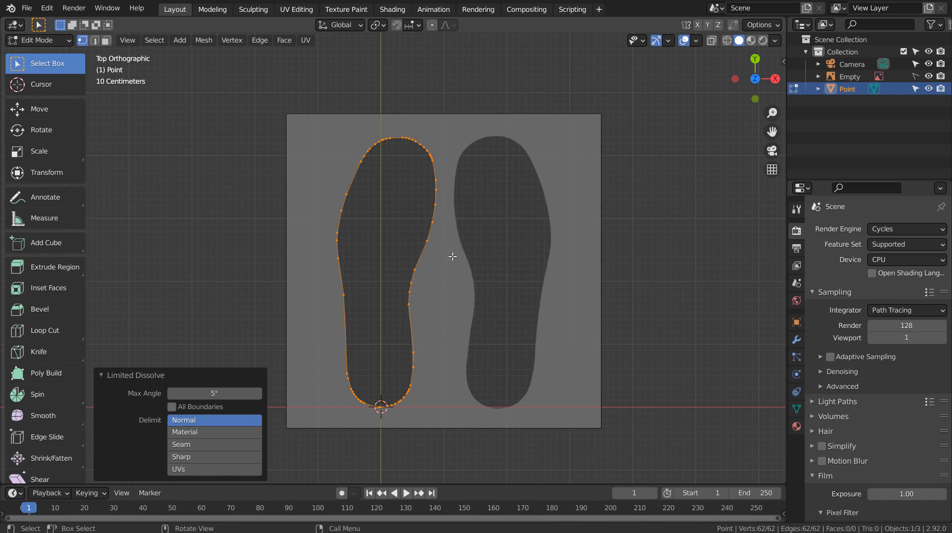
mouse_move(301, 108)
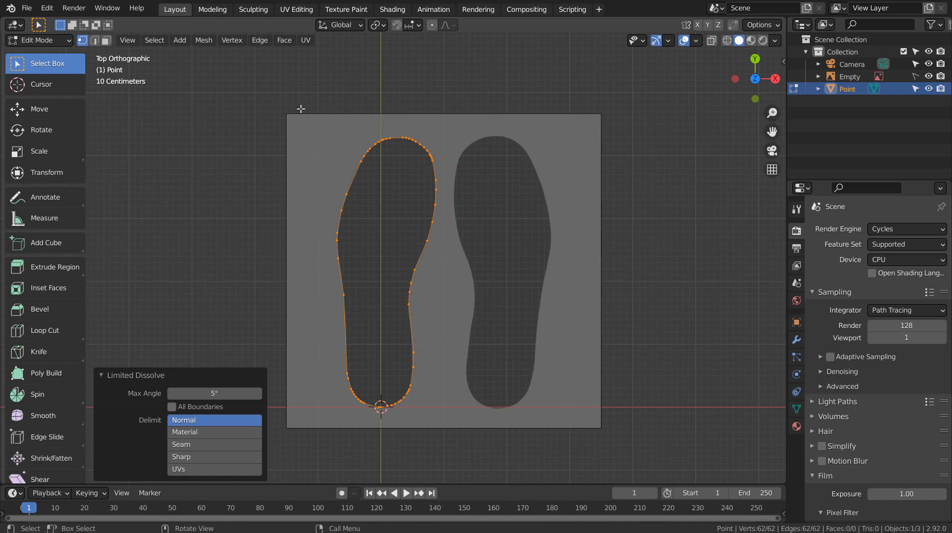
mouse_move(232, 40)
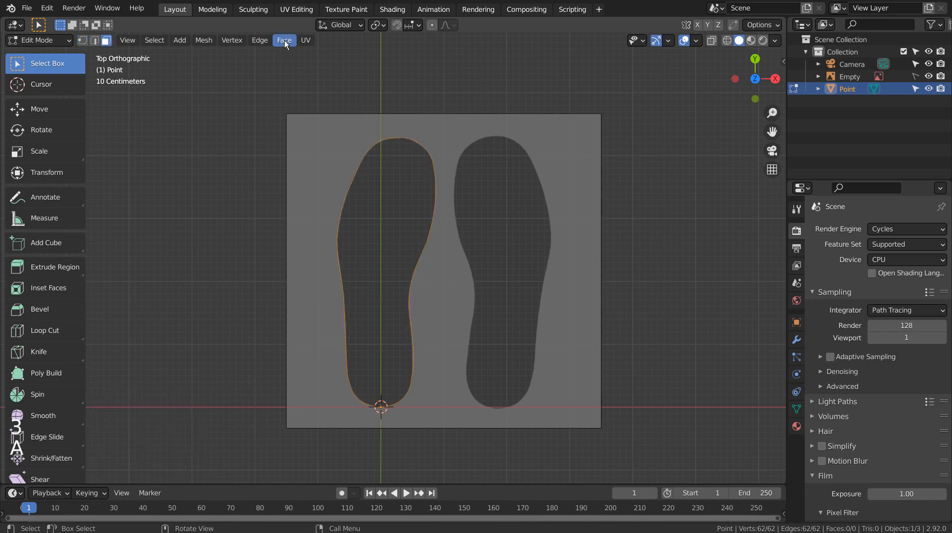
Grid Fill the outline, enabling Simple Blending and raising Span to 23
click(284, 40)
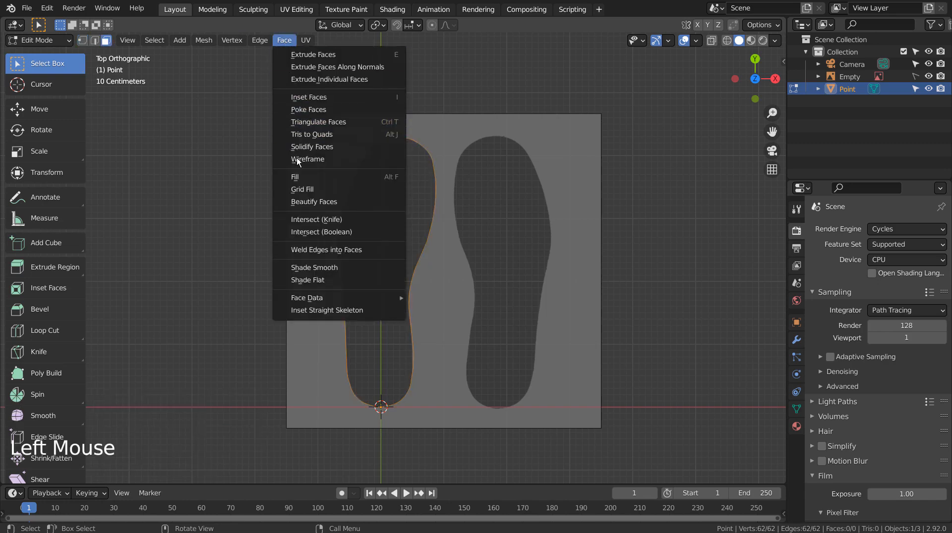
click(302, 189)
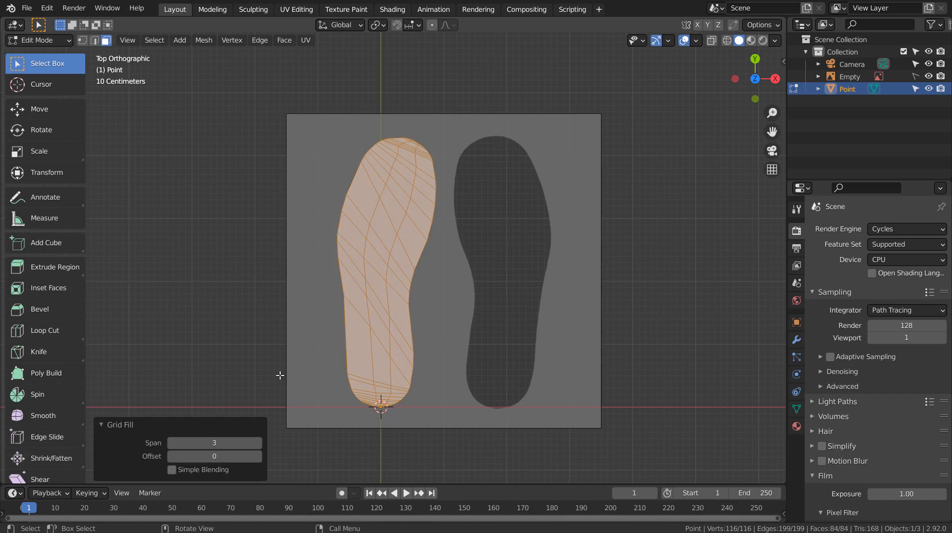
mouse_move(264, 445)
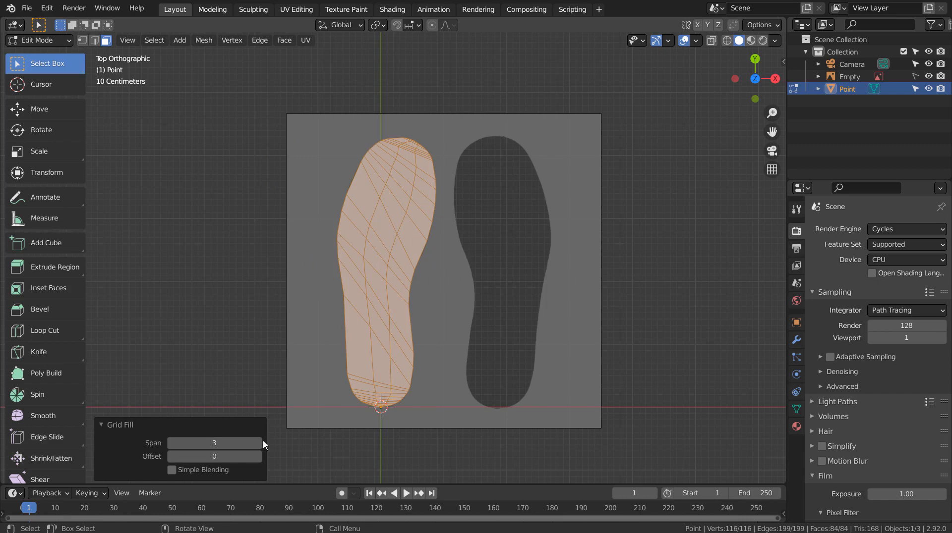
click(257, 443)
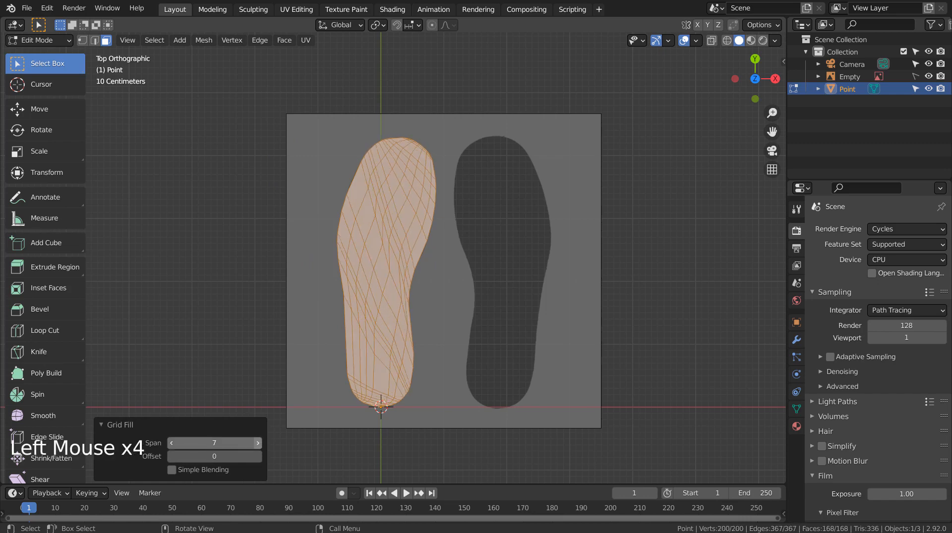
click(258, 444)
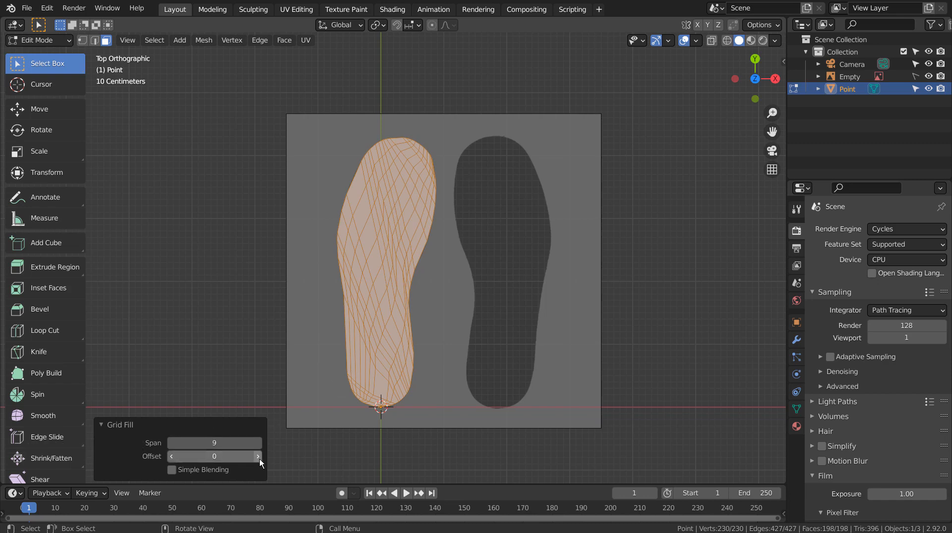
double_click(172, 470)
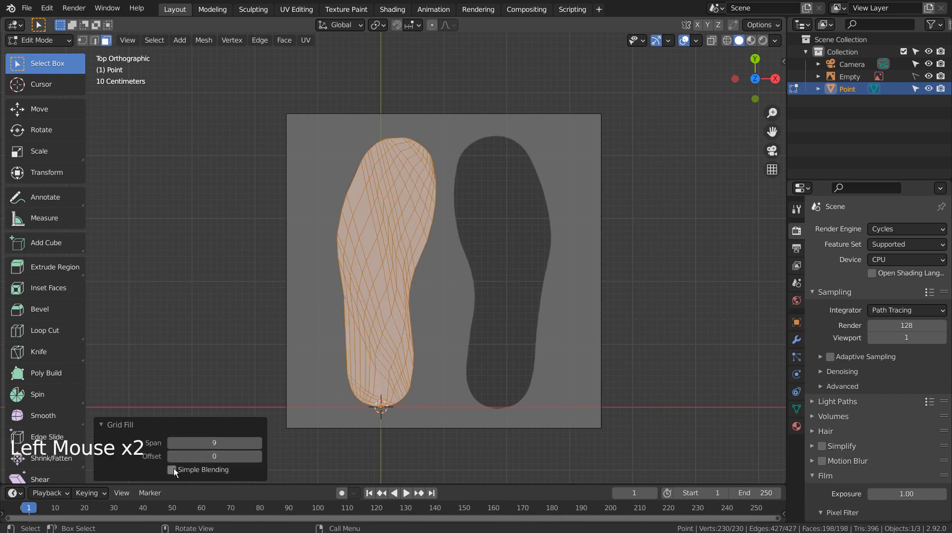
click(172, 469)
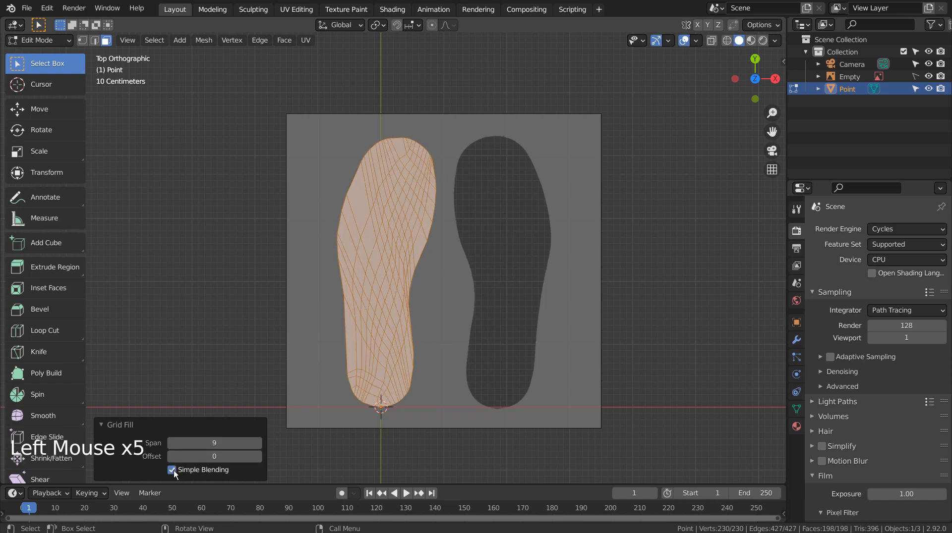
click(257, 443)
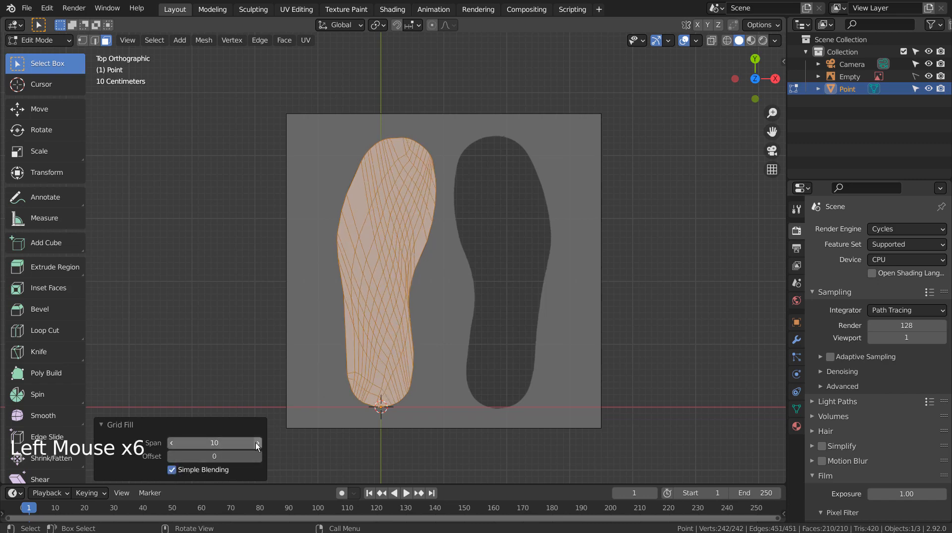
click(257, 443)
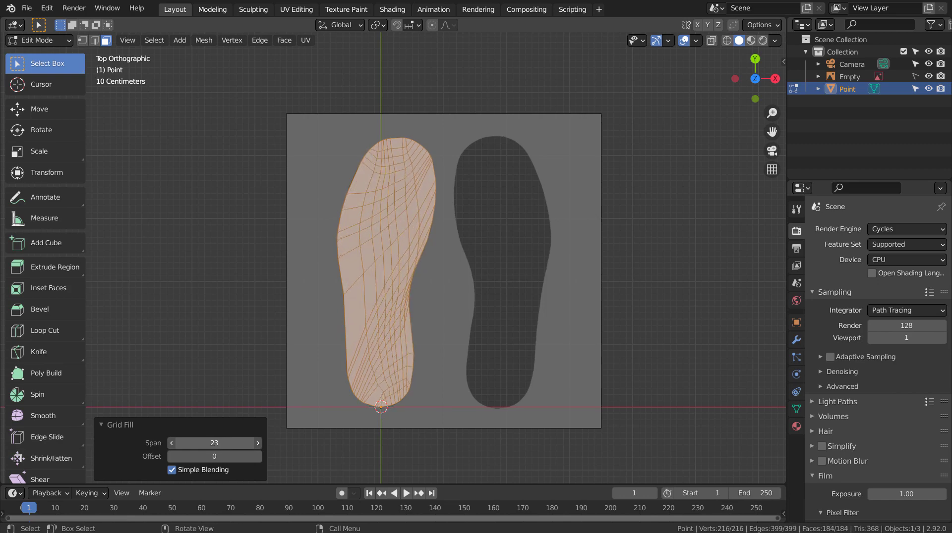
click(257, 443)
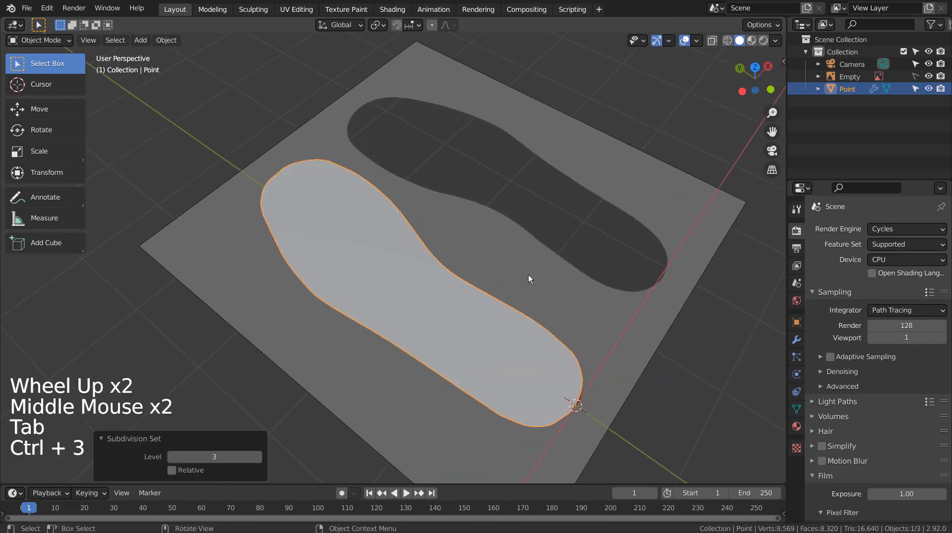
Extrude the subdivided insole's faces upward into a thicker slab
key(Tab)
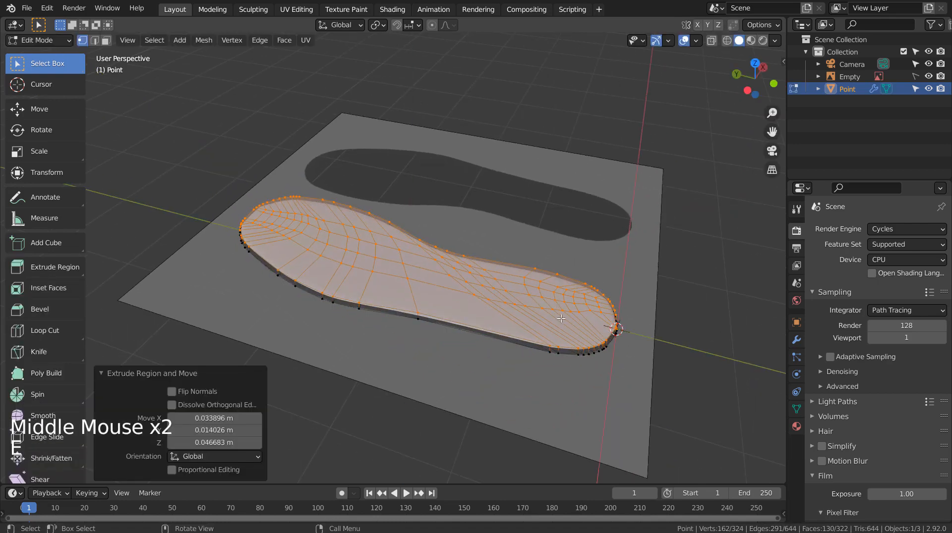
key(Tab)
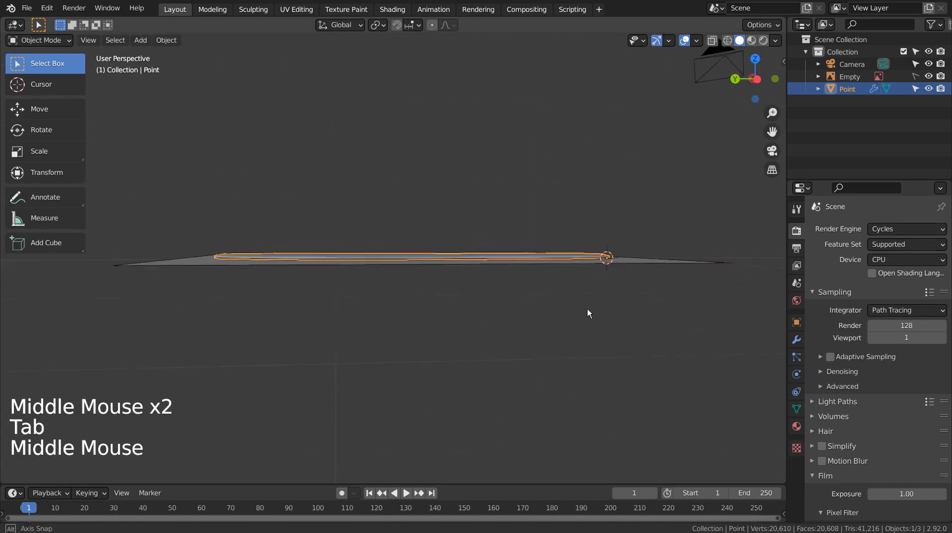
key(Tab)
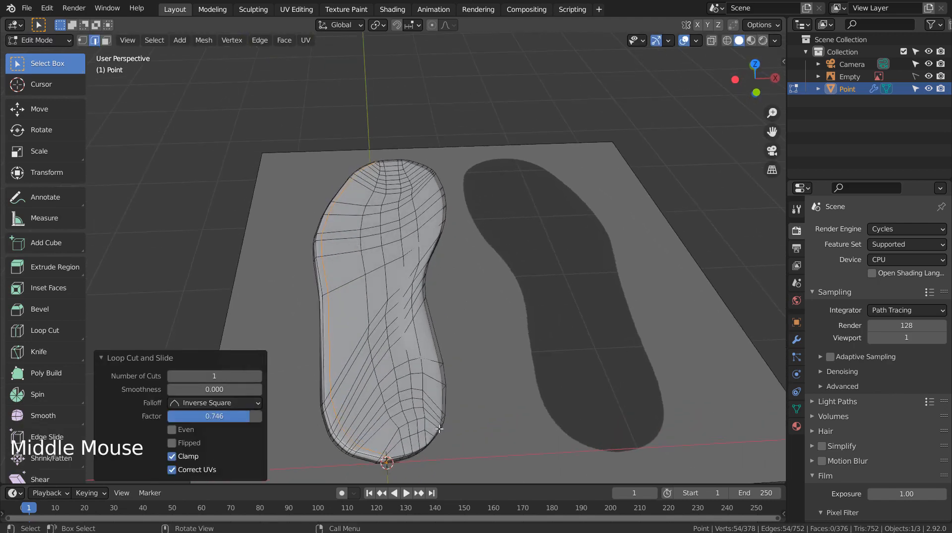
Select rim vertices in top view and inspect the insole from the side
key(KP_7)
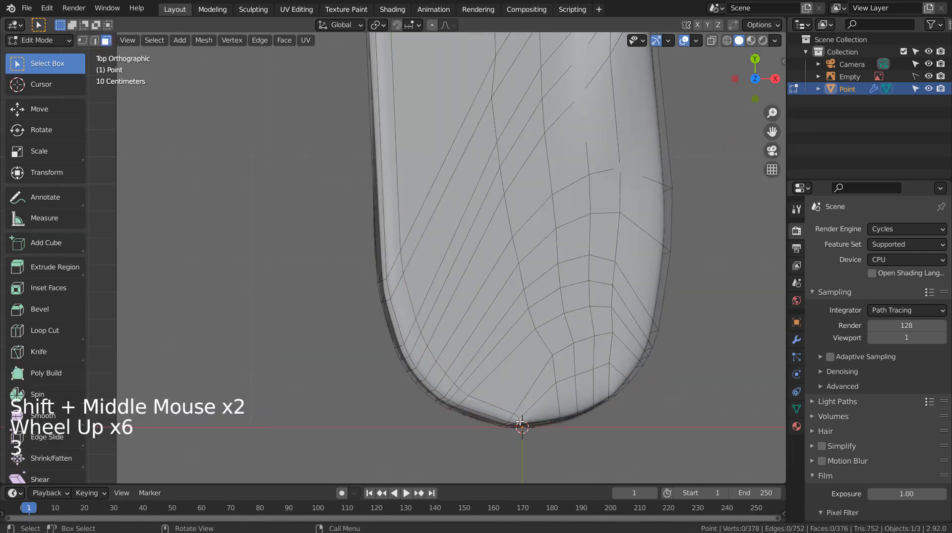
click(396, 275)
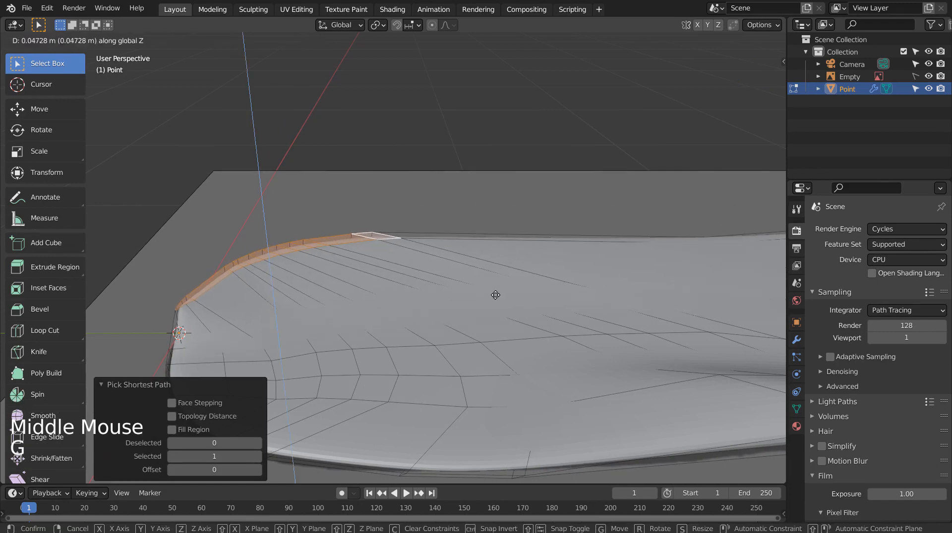
key(Tab)
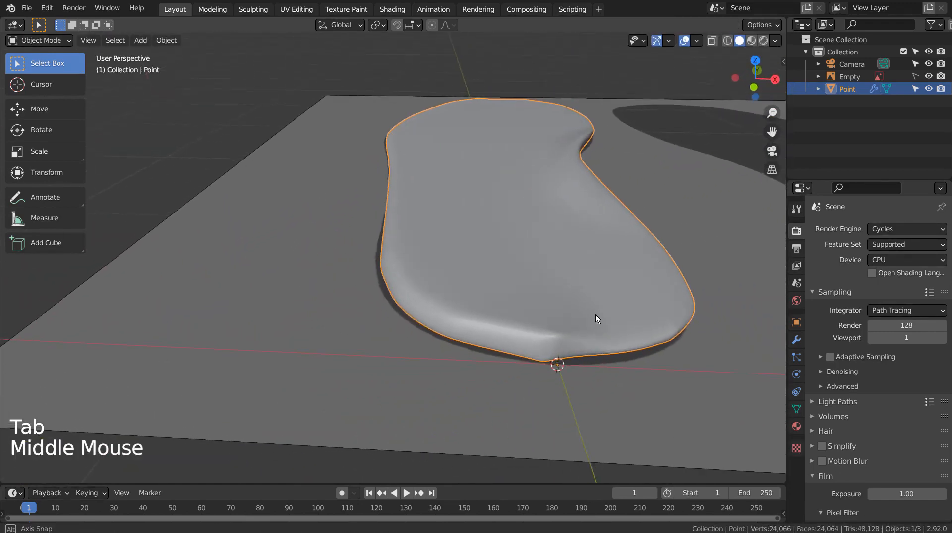
drag(598, 318, 425, 343)
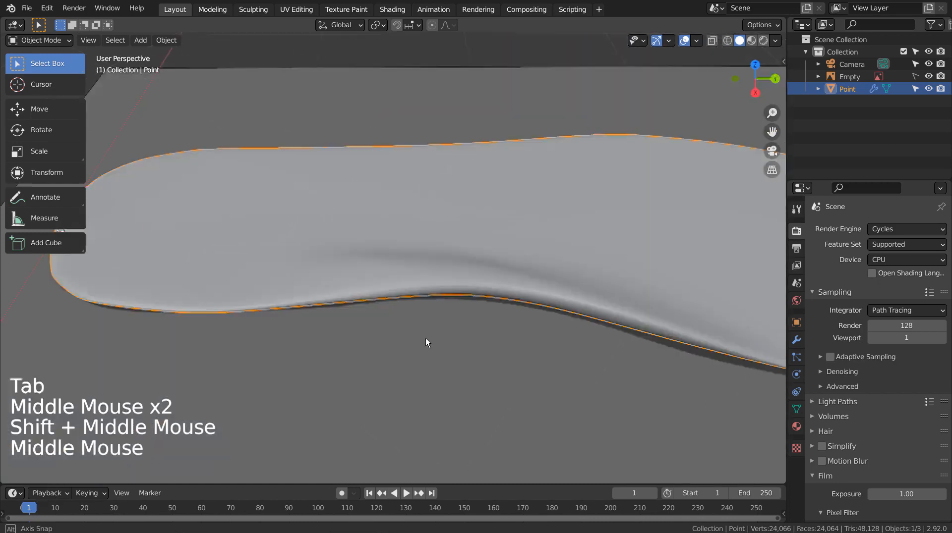
key(Tab)
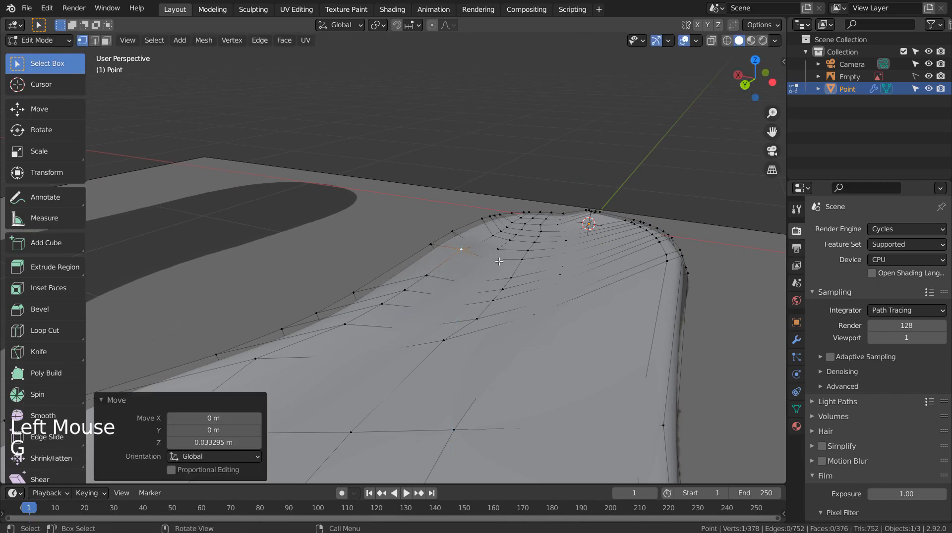
key(Tab)
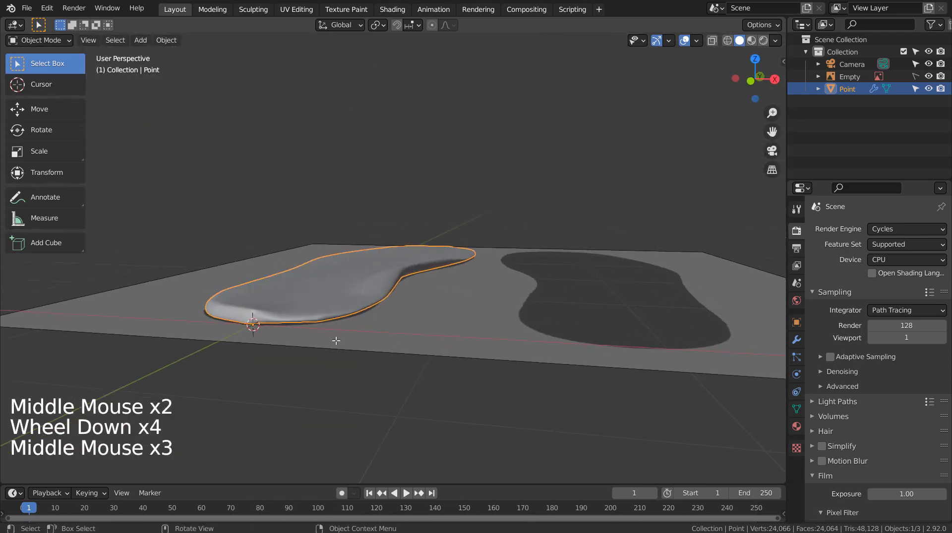
Move rim points along Z, add a lower edge loop, and return to top view
key(Tab)
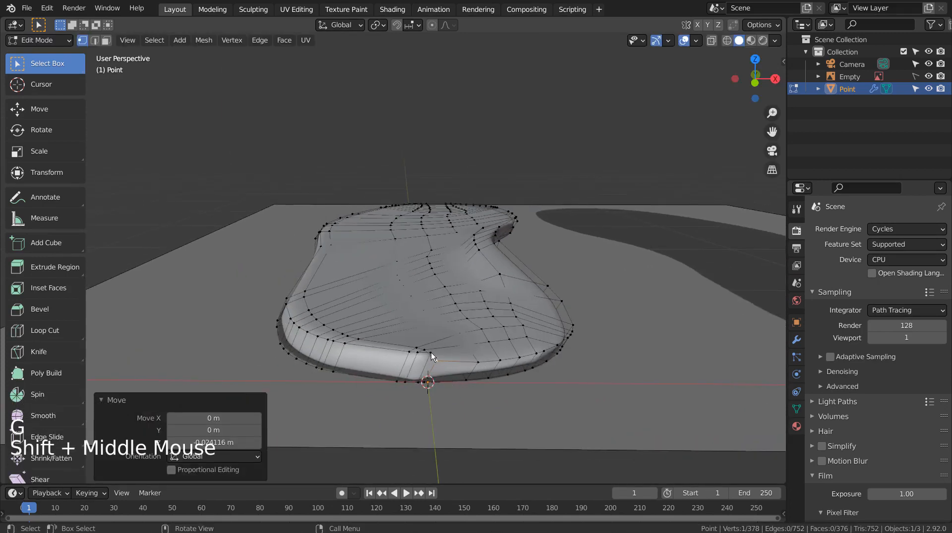
key(g)
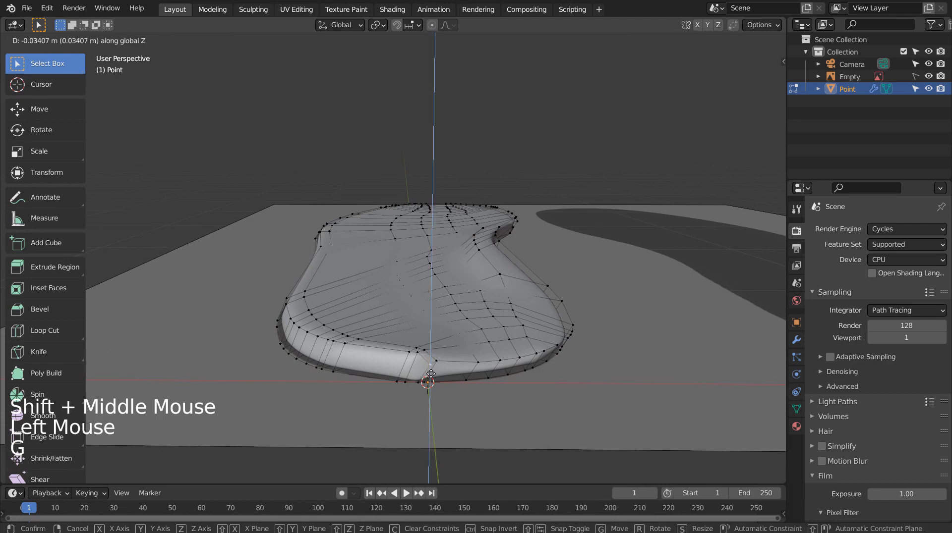
key(Tab)
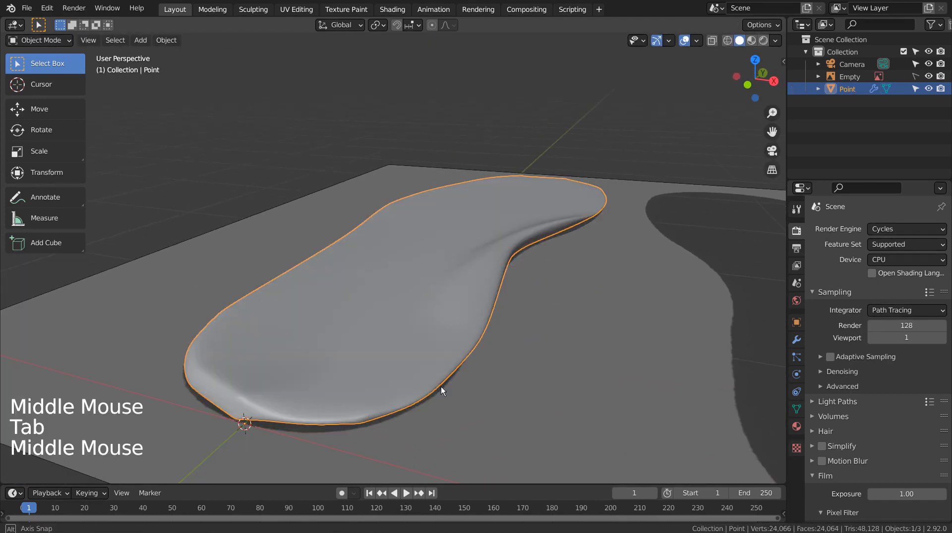
key(Tab)
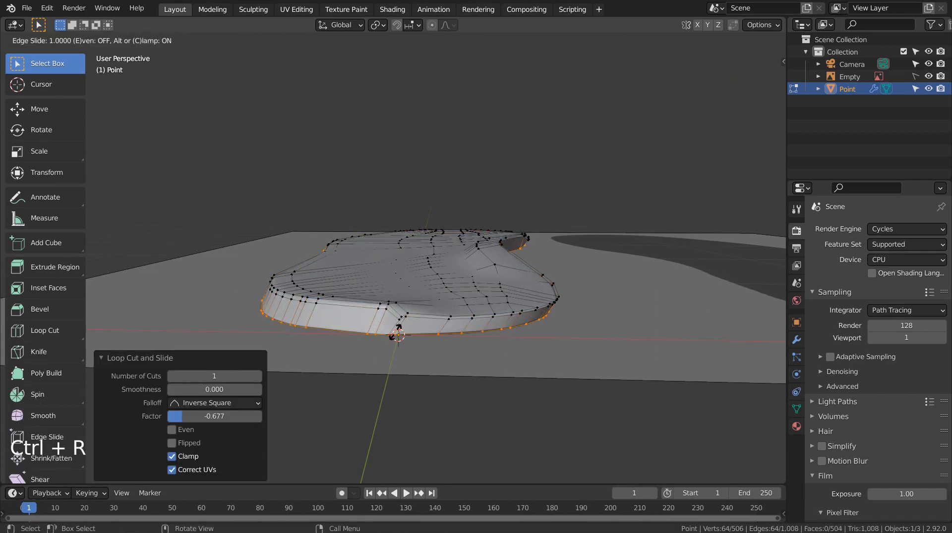
key(Tab)
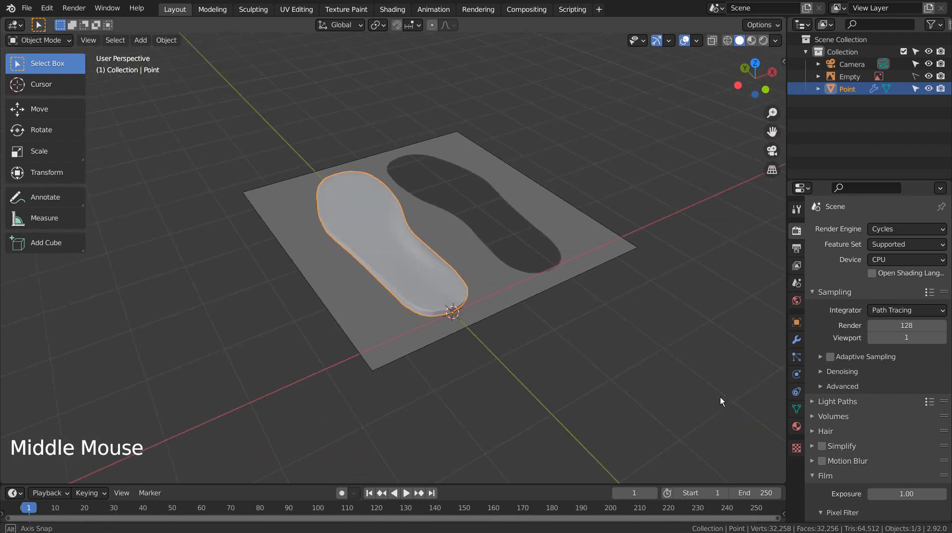
key(Tab)
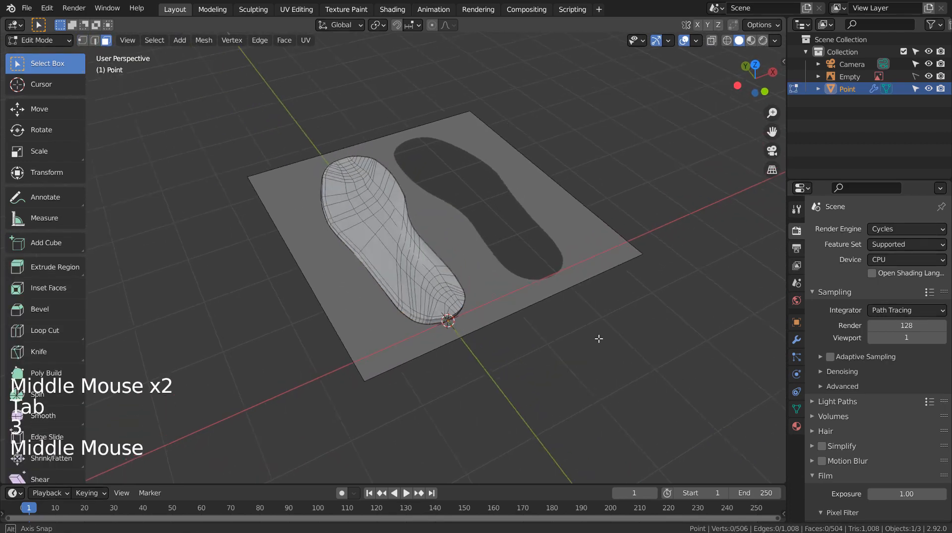
key(Tab)
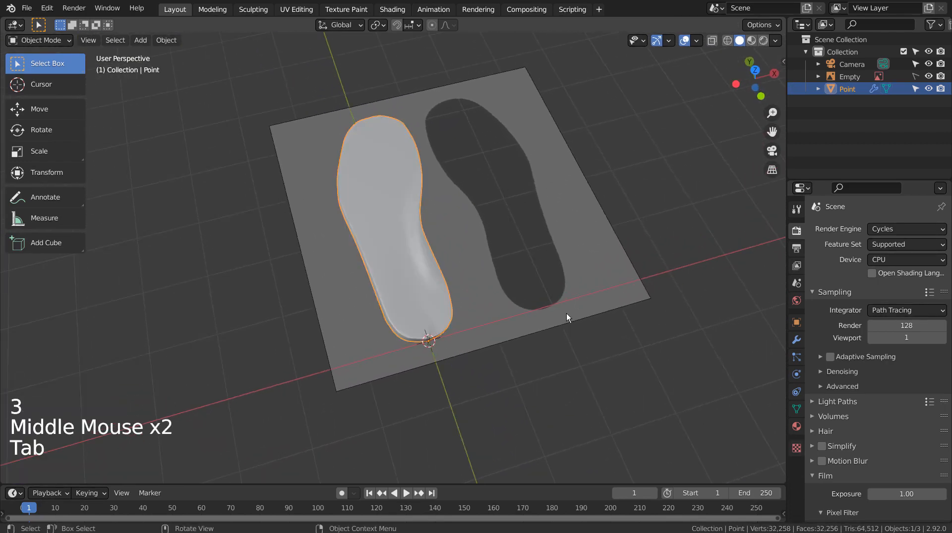
key(KP_7)
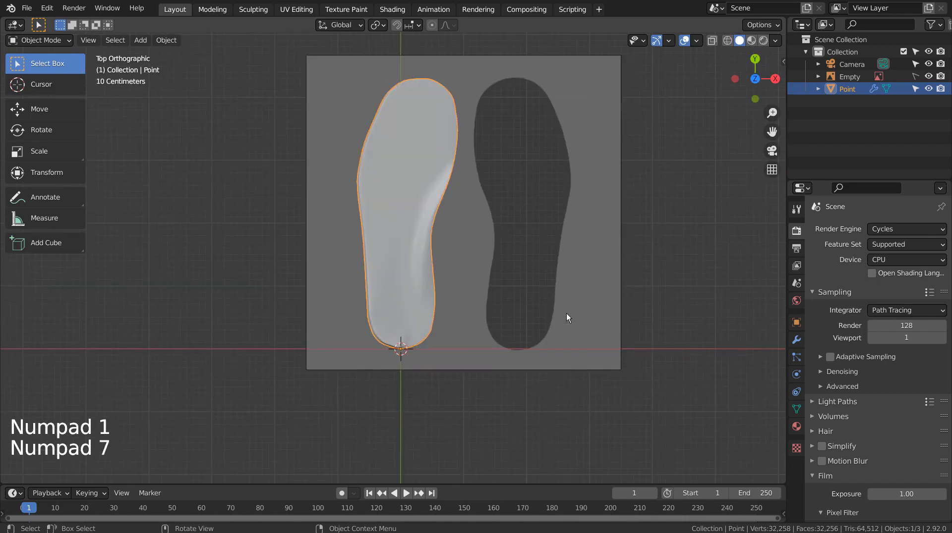
Move the insole left along X and add an X-axis Mirror modifier
click(796, 340)
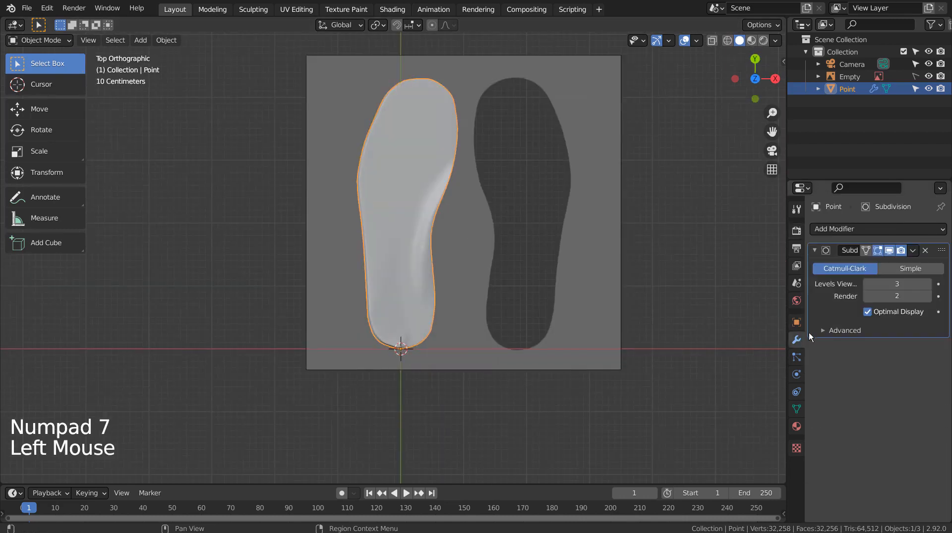
key(g)
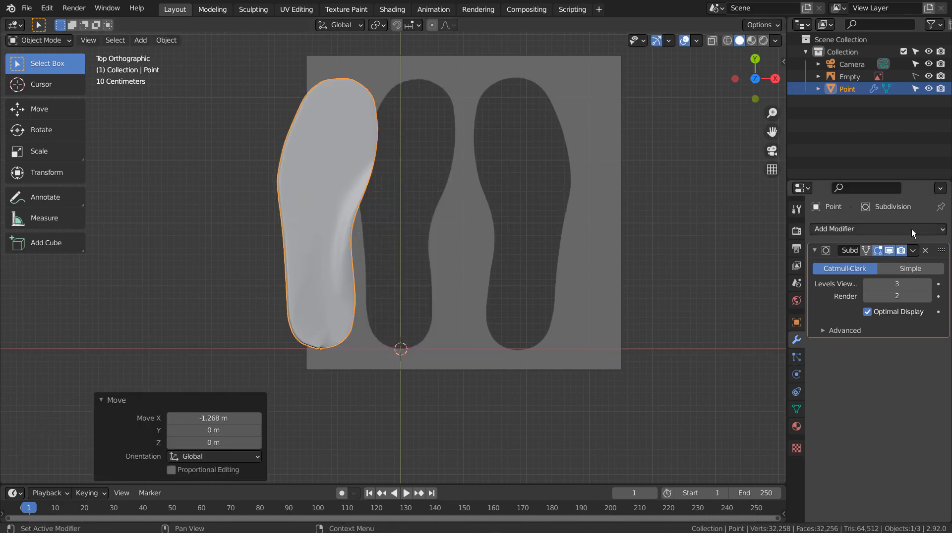
click(878, 229)
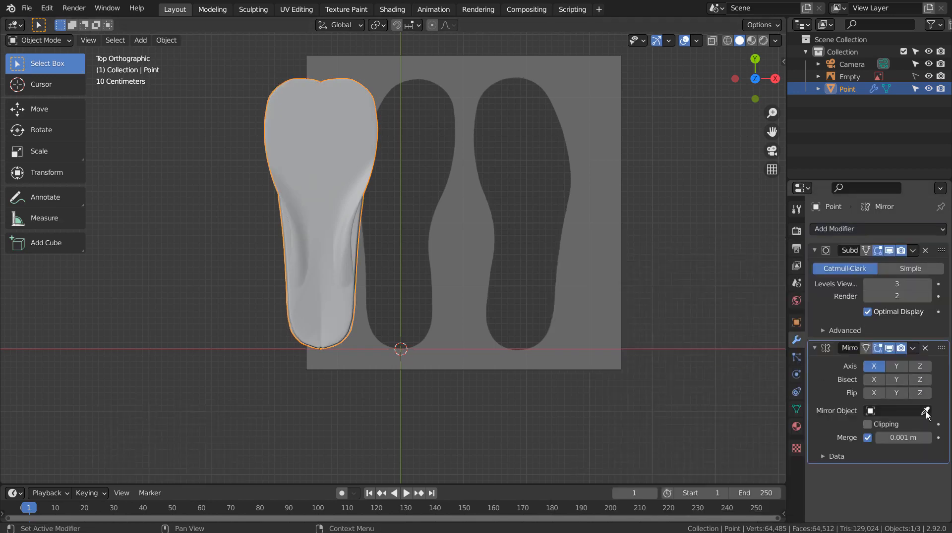
mouse_move(635, 242)
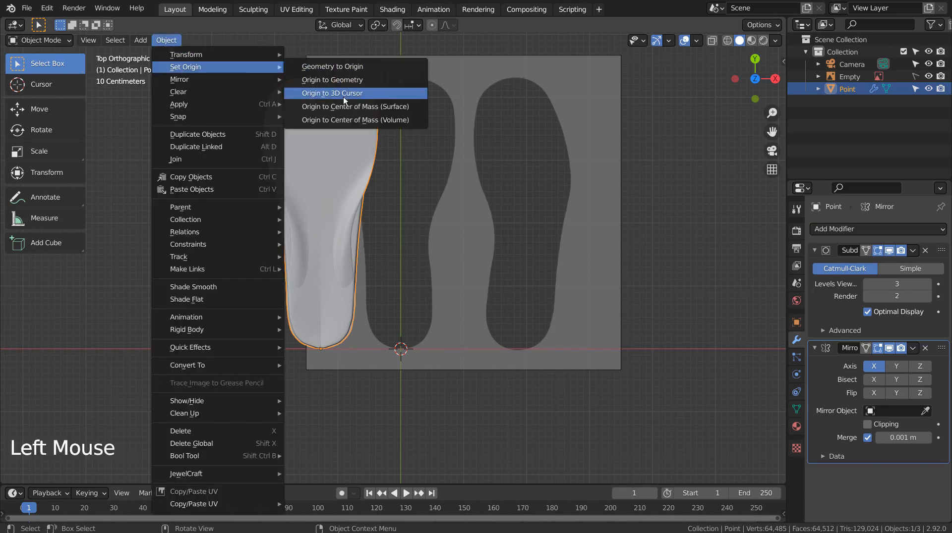
Set the origin to the 3D cursor, move the pair over the footprints, deselect
click(331, 93)
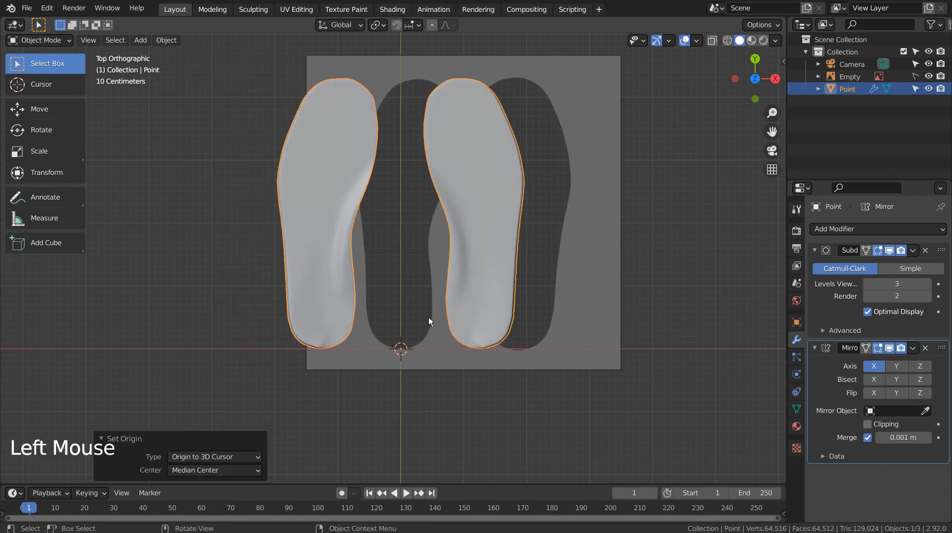
key(g)
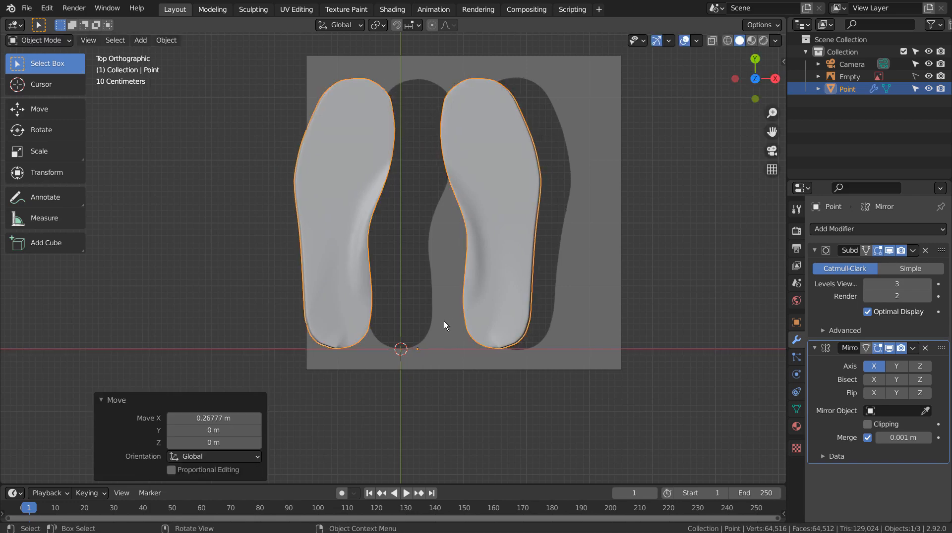
click(166, 40)
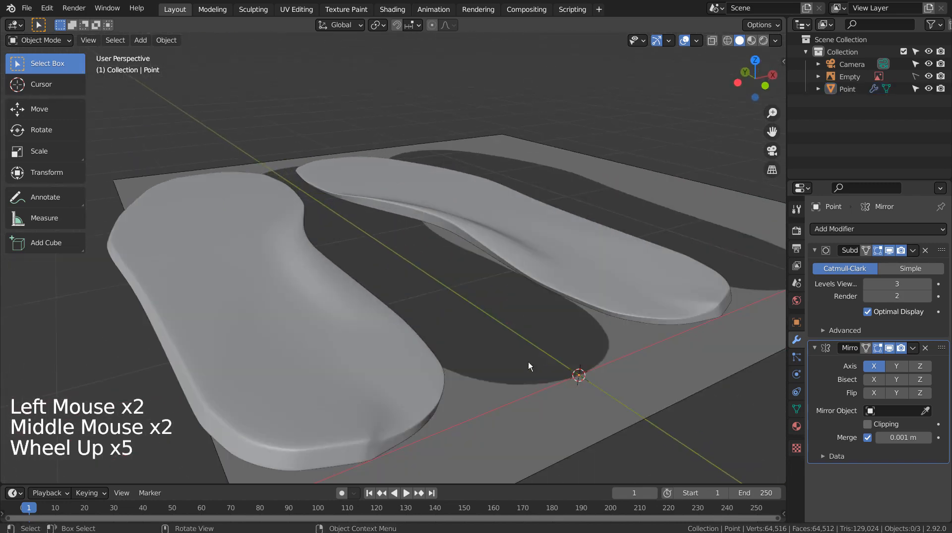
Lower selected rim vertices along Z and preview the mirrored pair
key(Tab)
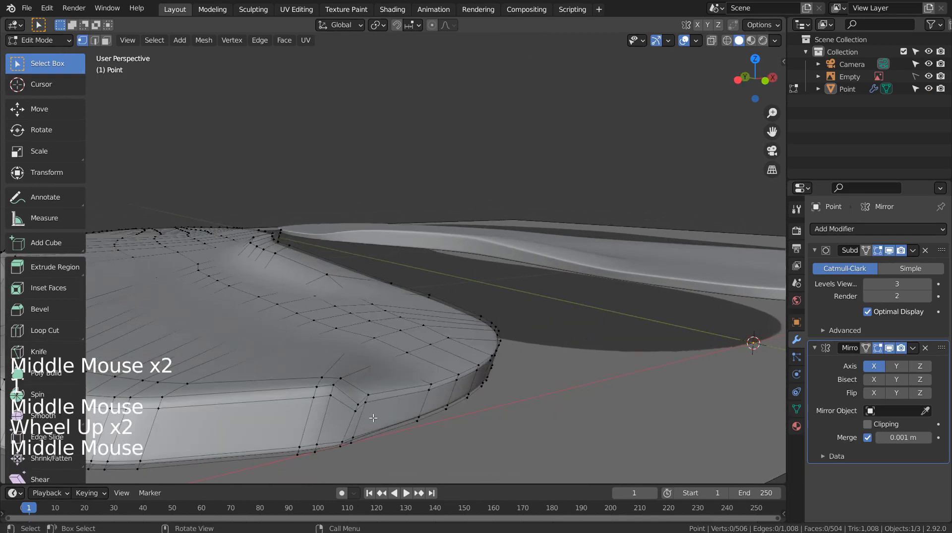
key(g)
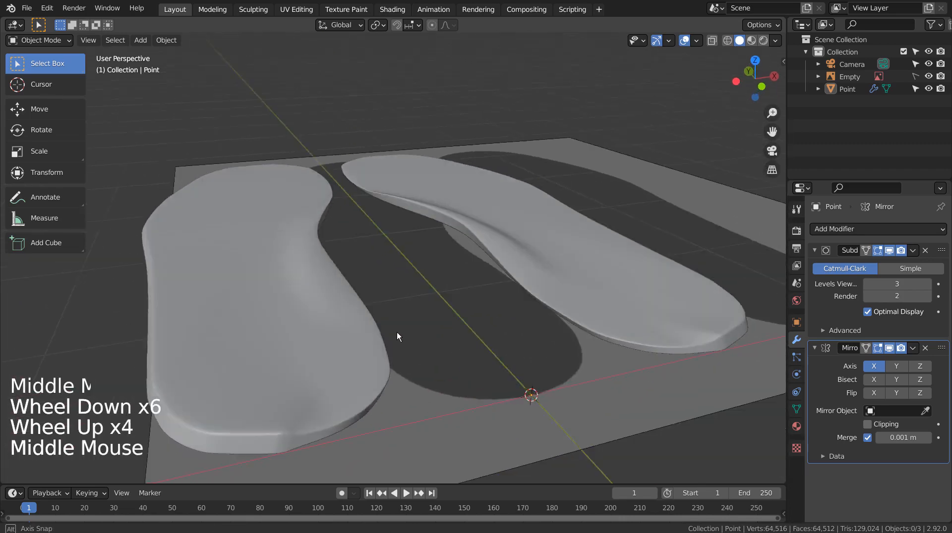
key(Tab)
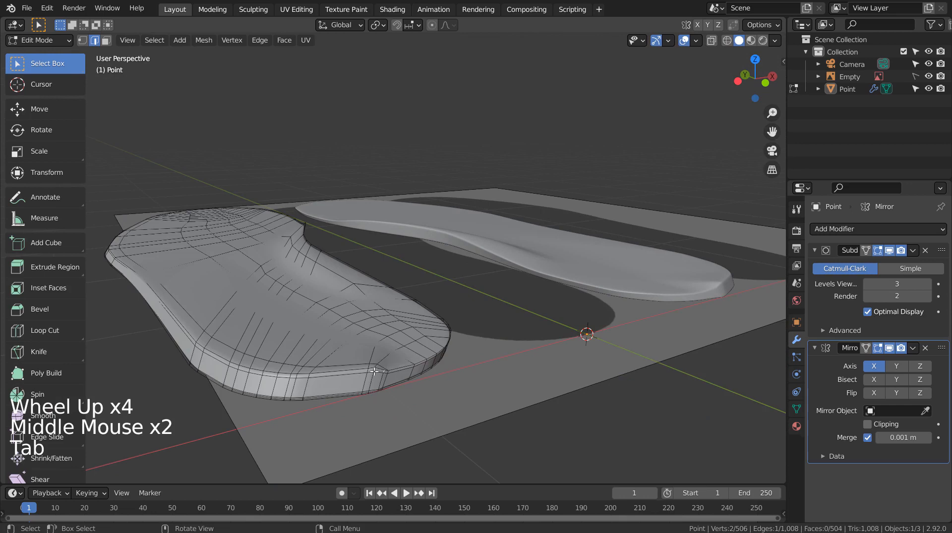
key(g)
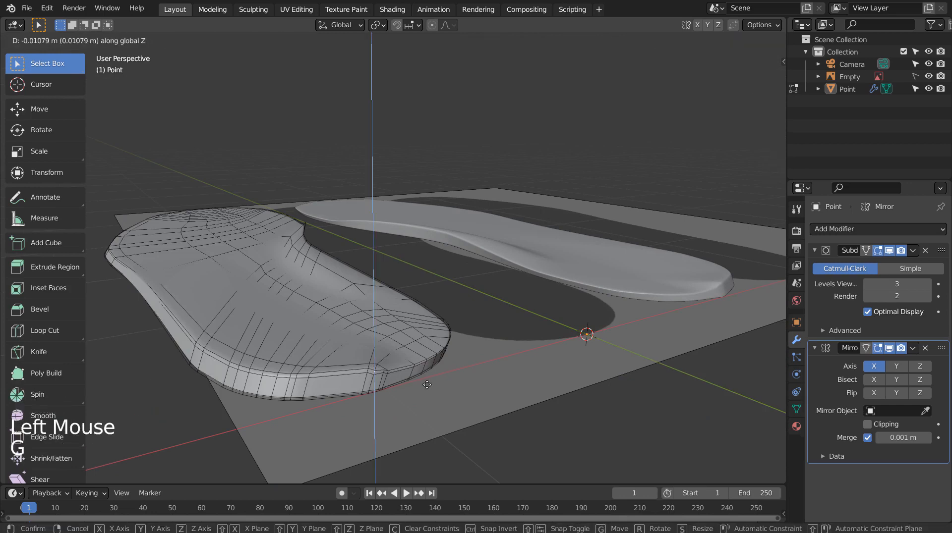
key(Tab)
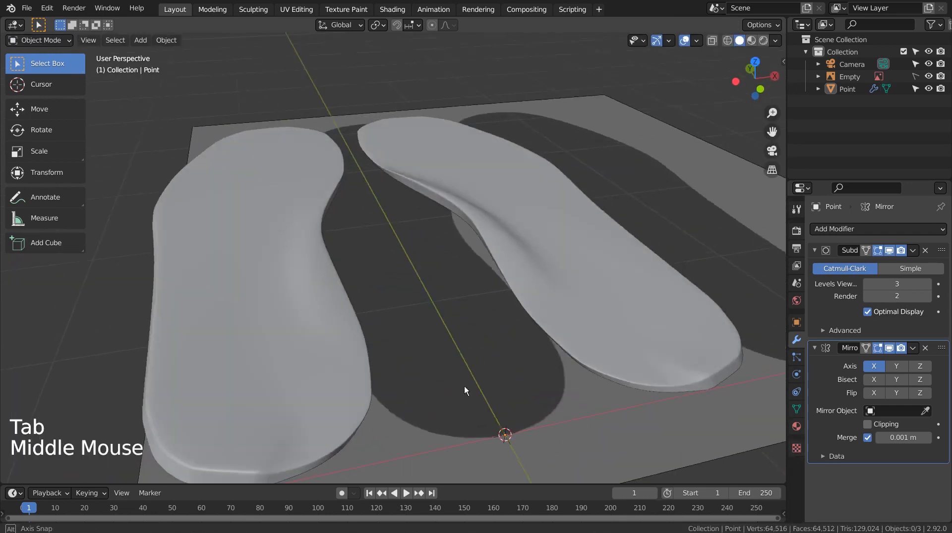
scroll(down, 3)
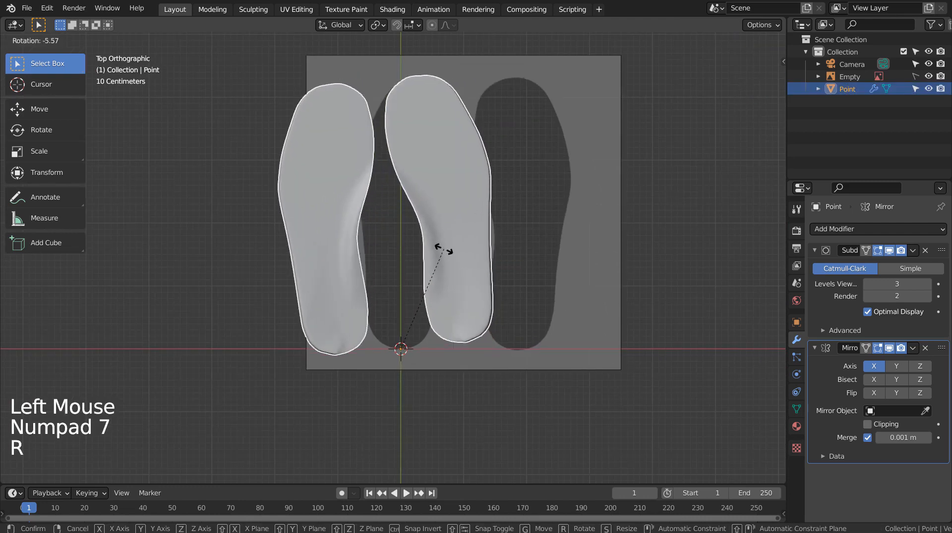
Rotate the insole mesh about -4.83° in Edit Mode, then re-enter editing
key(Tab)
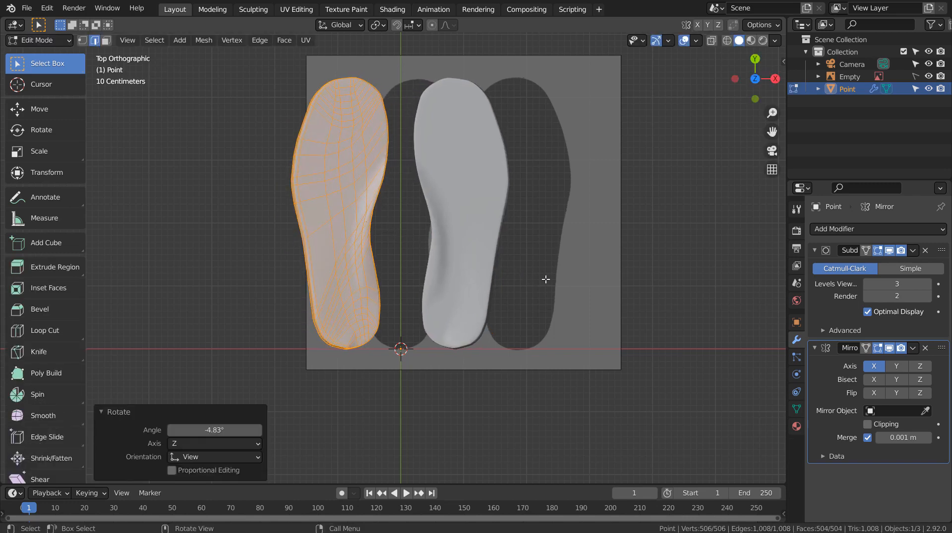
key(Tab)
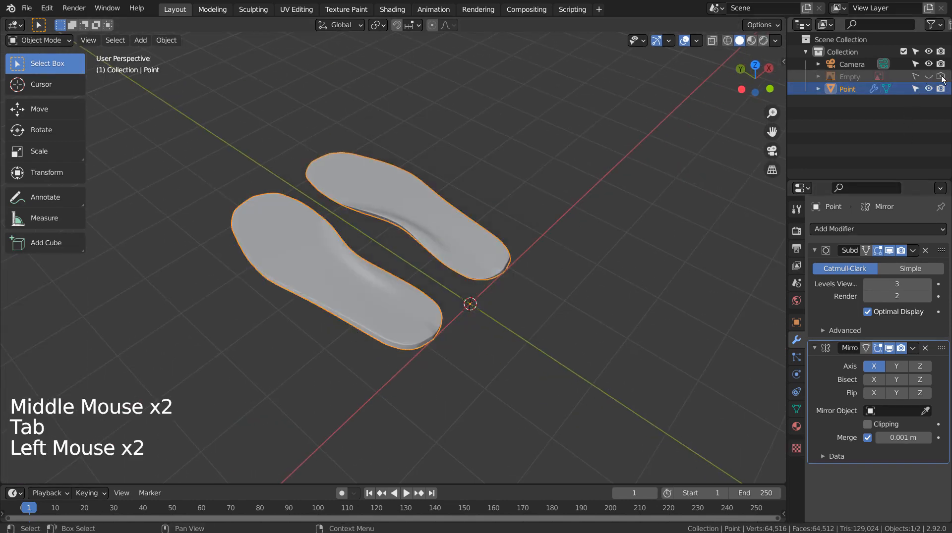
key(Tab)
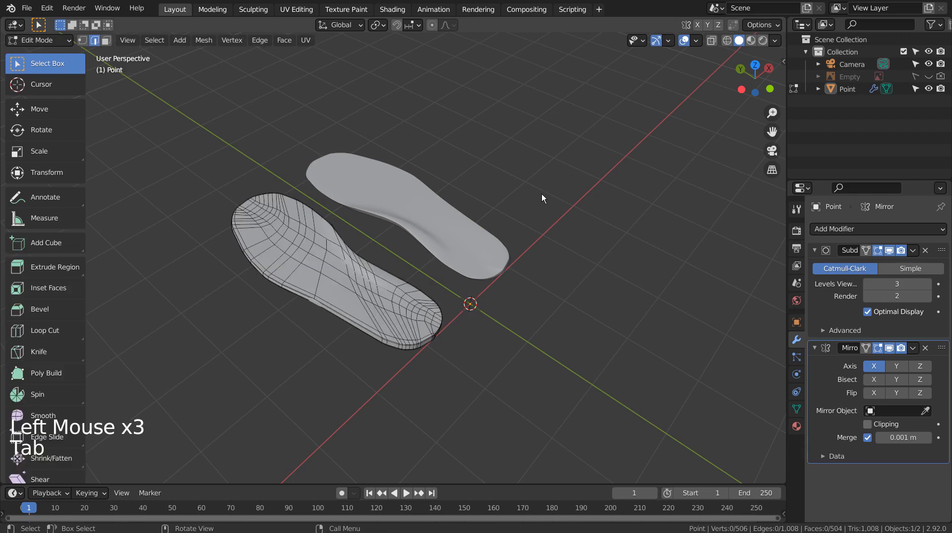